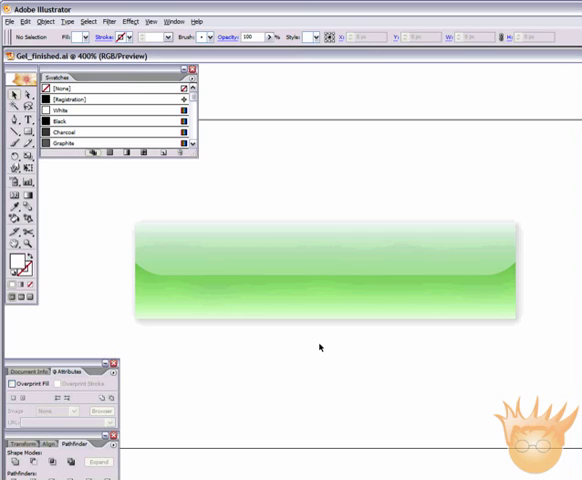
{"action": "mouse_move", "coordinate": [136, 284]}
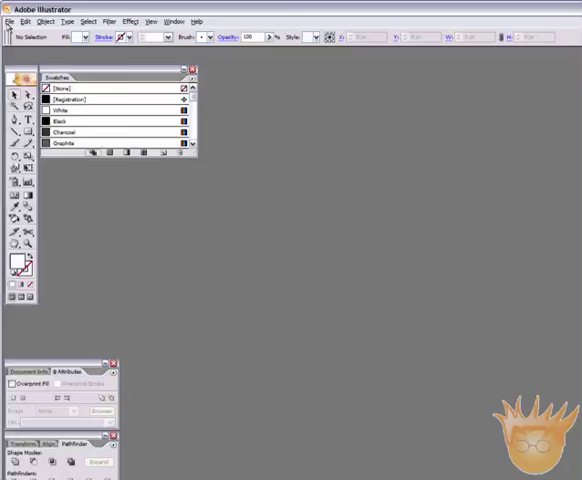
Start a new blank document from the File menu
{"action": "left_click", "coordinate": [12, 20]}
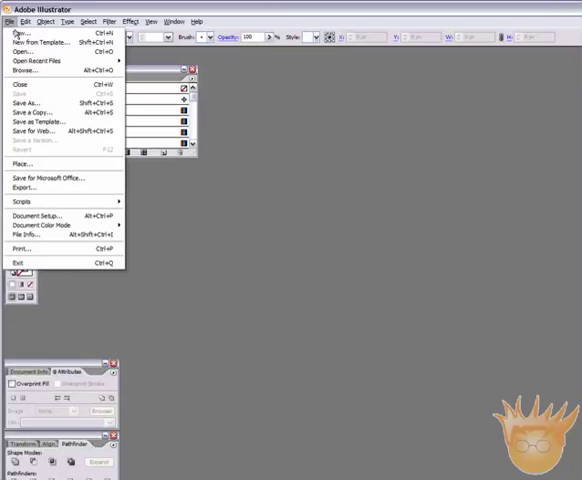
{"action": "left_click", "coordinate": [22, 40]}
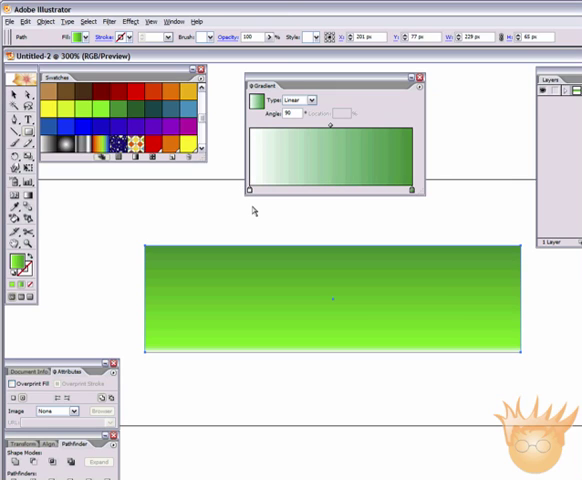
Tune the Gradient panel sliders so the rectangle runs dark green to light green
{"action": "left_click_drag", "start_coordinate": [248, 190], "coordinate": [258, 190]}
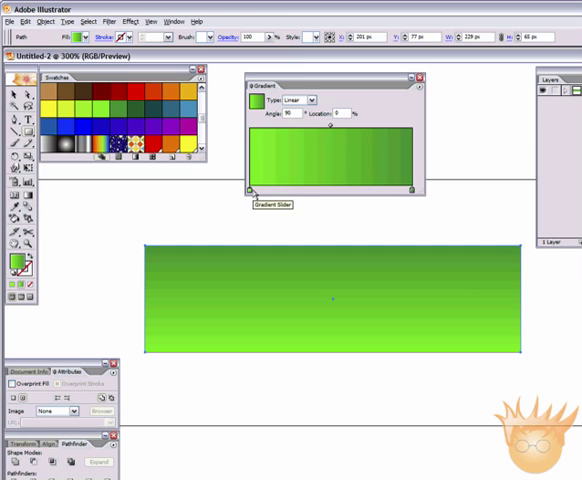
{"action": "left_click_drag", "start_coordinate": [252, 190], "coordinate": [264, 190]}
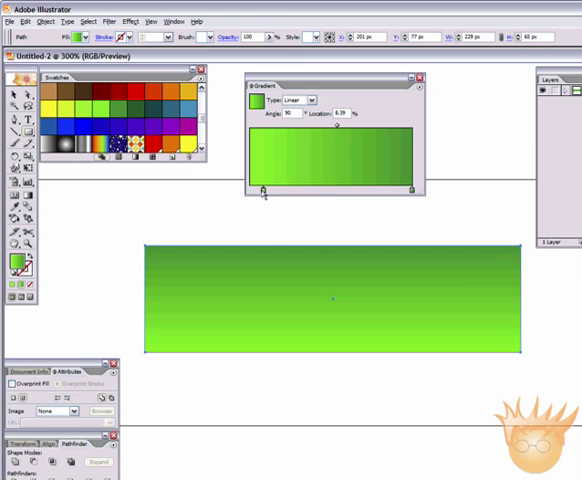
{"action": "left_click_drag", "start_coordinate": [264, 188], "coordinate": [254, 188]}
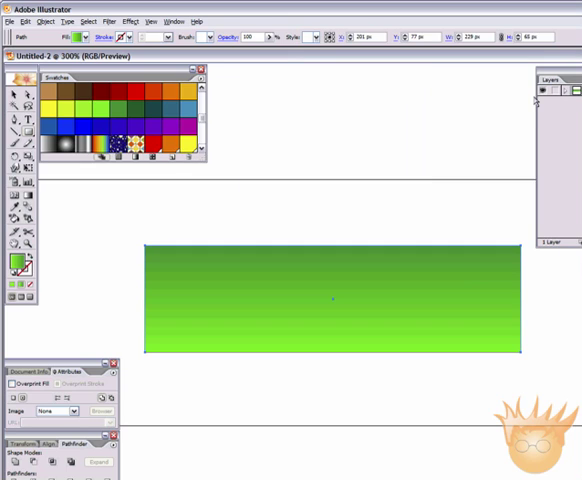
Draw a second rectangle over the lower half and fill it white
{"action": "left_click", "coordinate": [524, 92]}
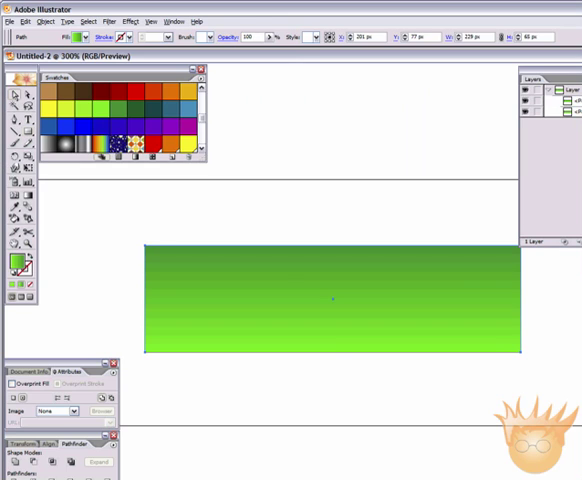
{"action": "left_click", "coordinate": [316, 264]}
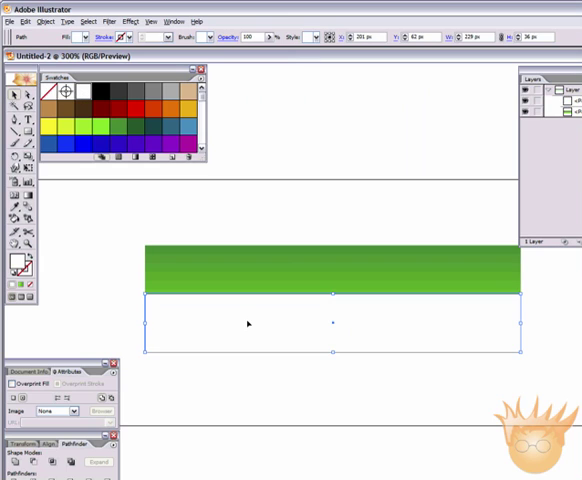
{"action": "mouse_move", "coordinate": [444, 256]}
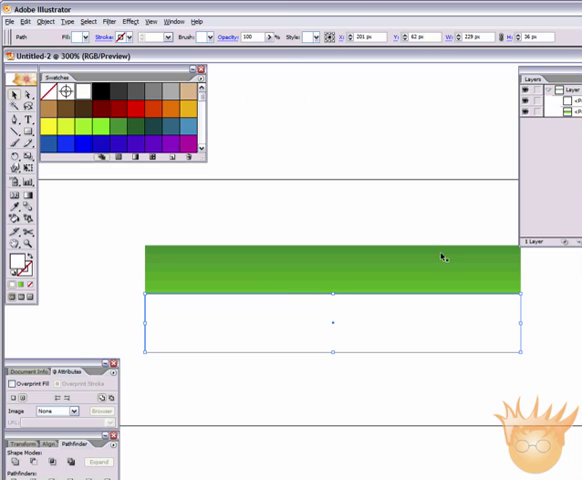
{"action": "mouse_move", "coordinate": [84, 104]}
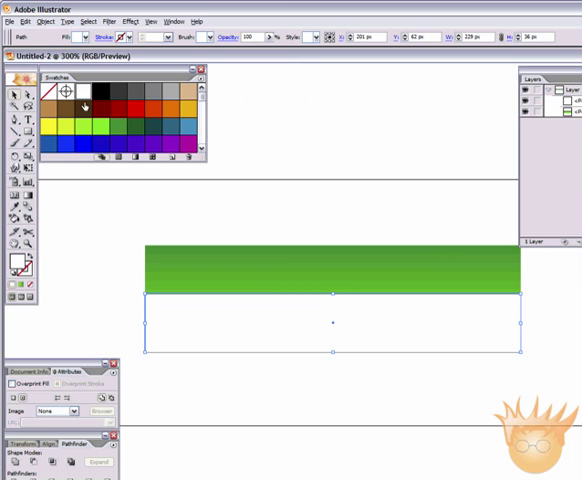
{"action": "left_click", "coordinate": [32, 20]}
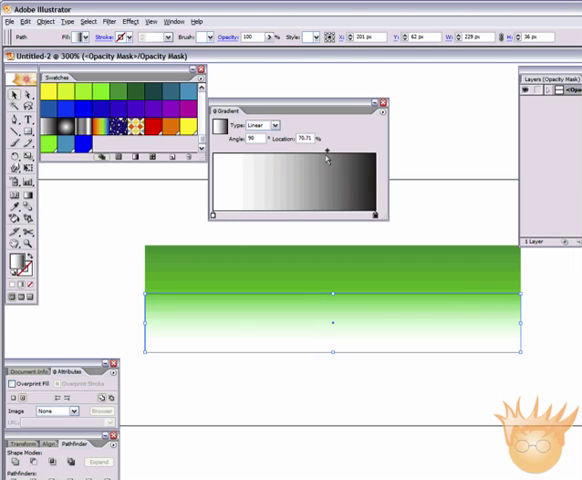
Drag the mask gradient's blend point and dark stop to set the fade
{"action": "left_click_drag", "start_coordinate": [326, 158], "coordinate": [318, 158]}
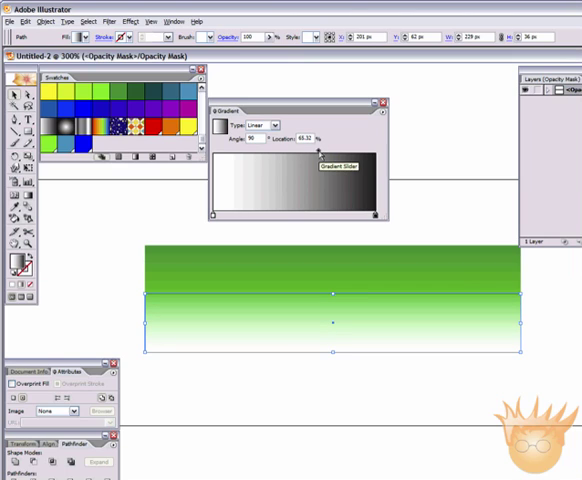
{"action": "left_click_drag", "start_coordinate": [320, 150], "coordinate": [304, 150]}
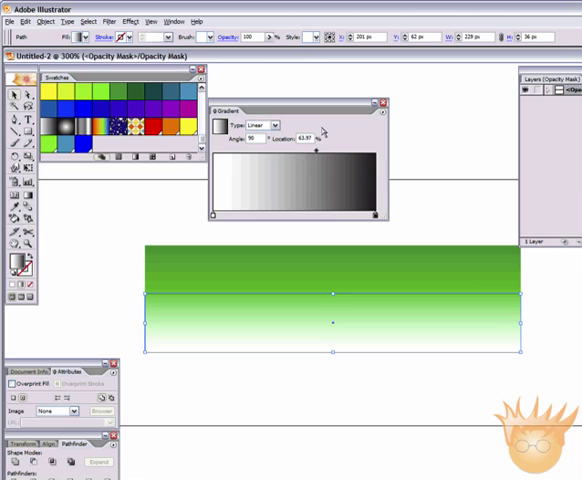
{"action": "mouse_move", "coordinate": [504, 202]}
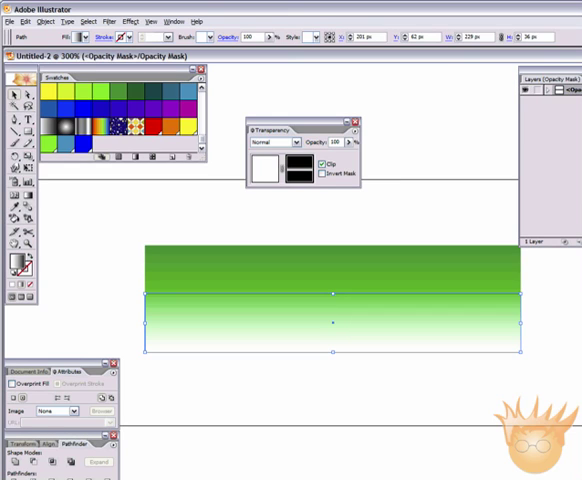
{"action": "mouse_move", "coordinate": [352, 336]}
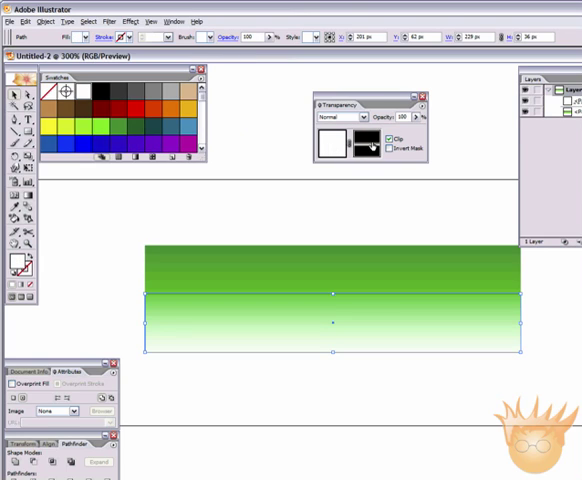
Finish editing the opacity mask on the white rectangle
{"action": "left_click", "coordinate": [364, 142]}
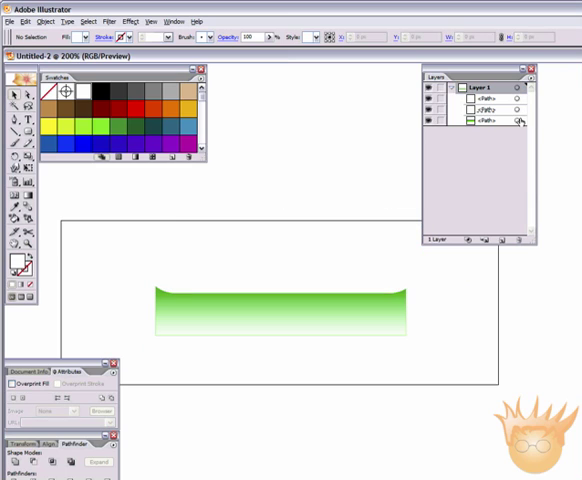
Reveal the hidden green rectangle and enter the glow band's opacity mask
{"action": "left_click", "coordinate": [284, 308]}
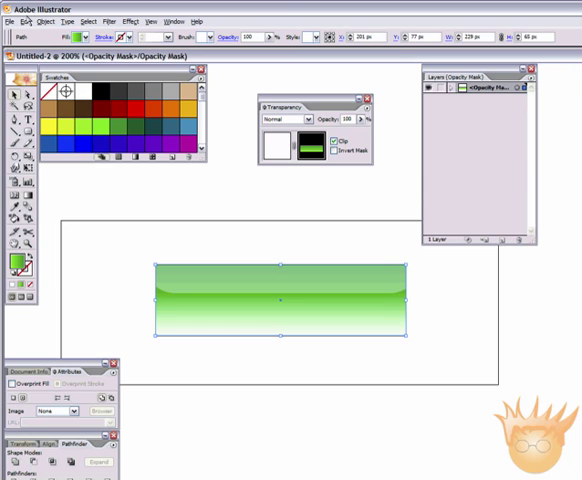
{"action": "left_click", "coordinate": [44, 20]}
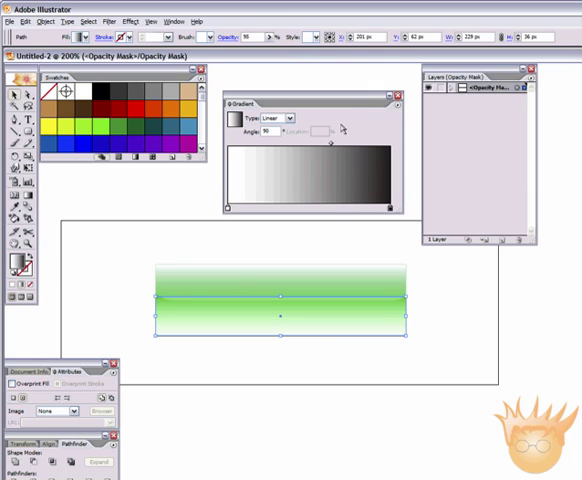
{"action": "mouse_move", "coordinate": [356, 242]}
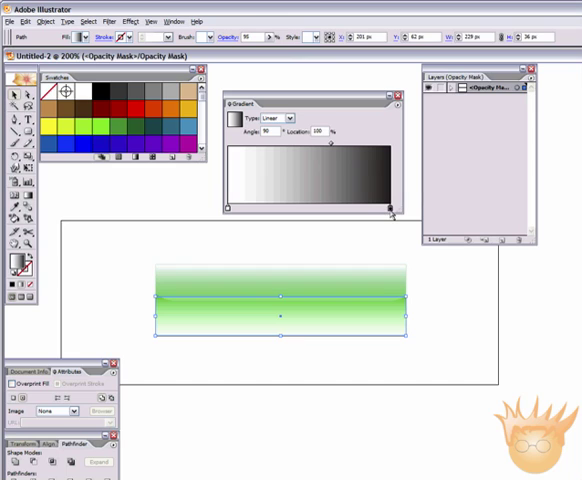
{"action": "mouse_move", "coordinate": [350, 312]}
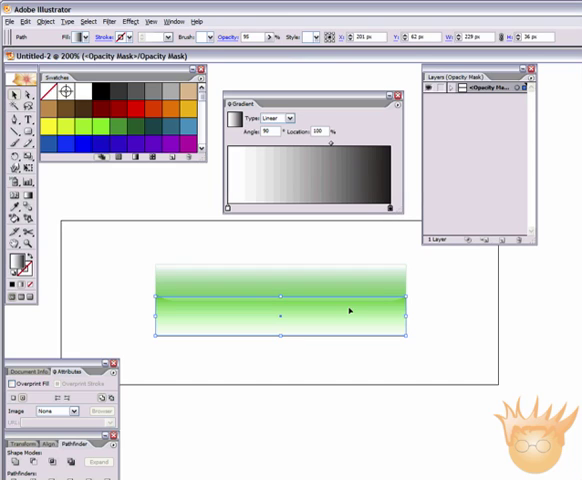
{"action": "mouse_move", "coordinate": [334, 284]}
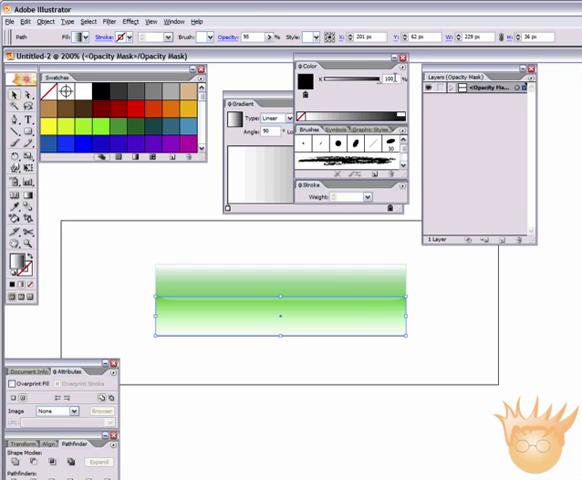
{"action": "mouse_move", "coordinate": [360, 92]}
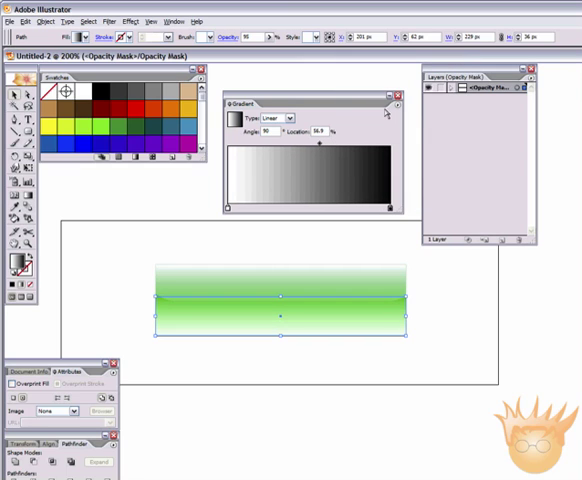
{"action": "mouse_move", "coordinate": [522, 170]}
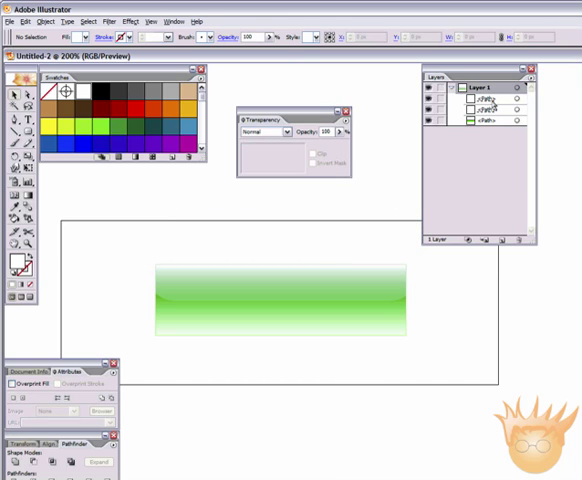
Draw a thin black rectangle across the centre of the button
{"action": "left_click", "coordinate": [480, 100]}
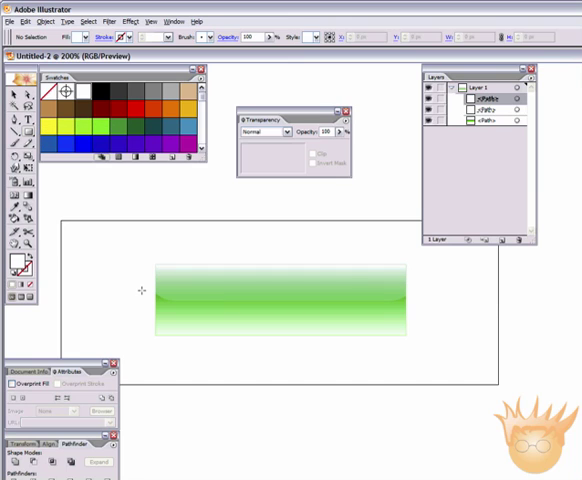
{"action": "left_click", "coordinate": [276, 296]}
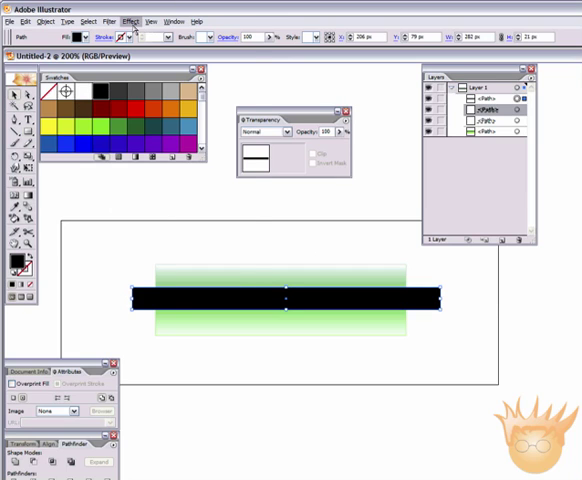
Apply the Roughen effect to give the black band wavy edges
{"action": "left_click", "coordinate": [128, 20]}
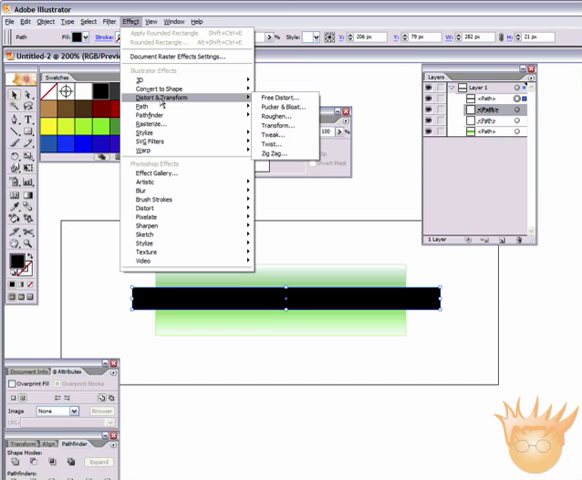
{"action": "mouse_move", "coordinate": [282, 116]}
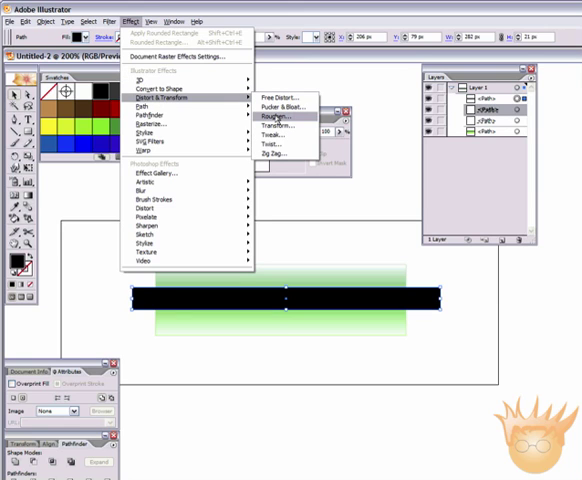
{"action": "left_click", "coordinate": [278, 116]}
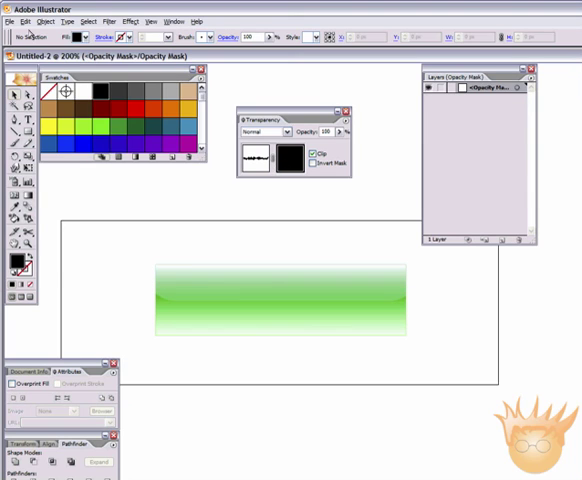
Fill the wavy mask shape with a black-to-white gradient
{"action": "left_click", "coordinate": [24, 20]}
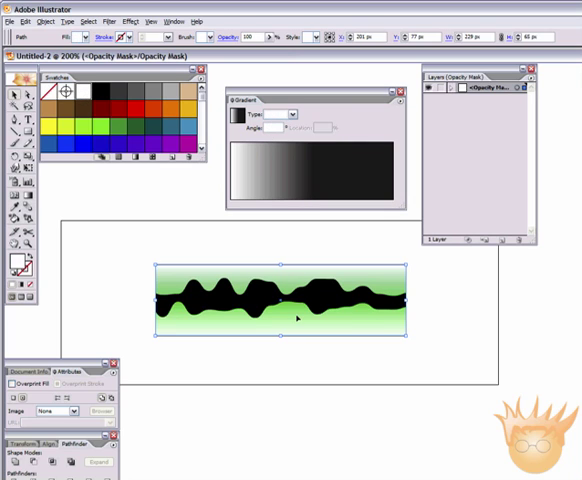
{"action": "left_click", "coordinate": [292, 114]}
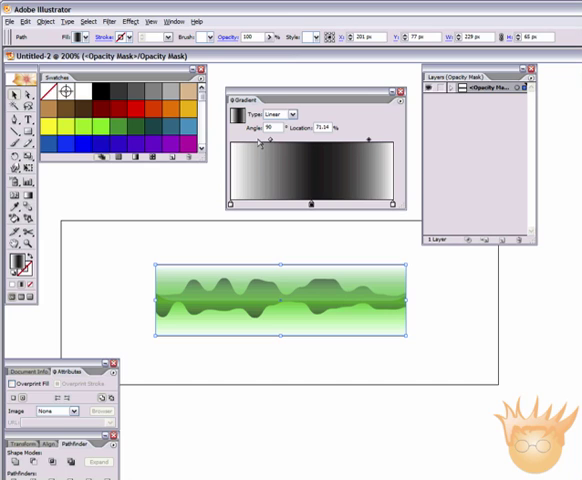
{"action": "mouse_move", "coordinate": [262, 140]}
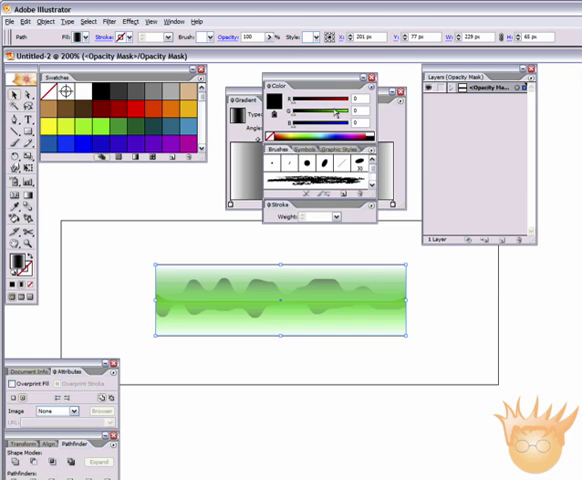
{"action": "mouse_move", "coordinate": [452, 140]}
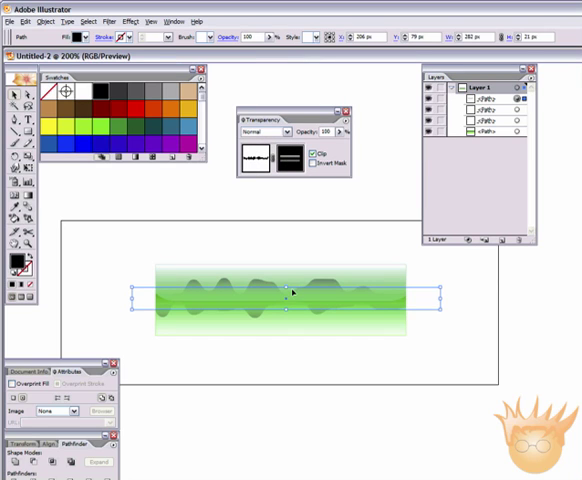
Apply a Gaussian Blur with an adjusted radius to the dark band, then deselect
{"action": "left_click", "coordinate": [100, 20]}
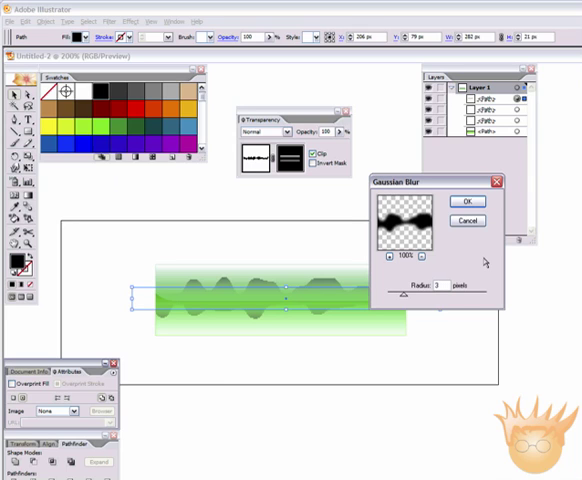
{"action": "left_click", "coordinate": [464, 200]}
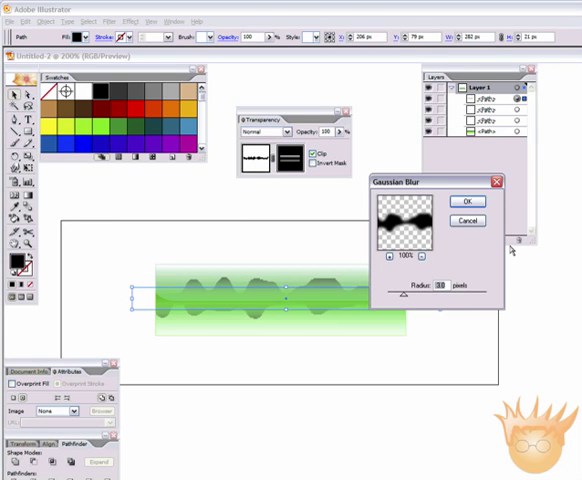
{"action": "left_click", "coordinate": [464, 200]}
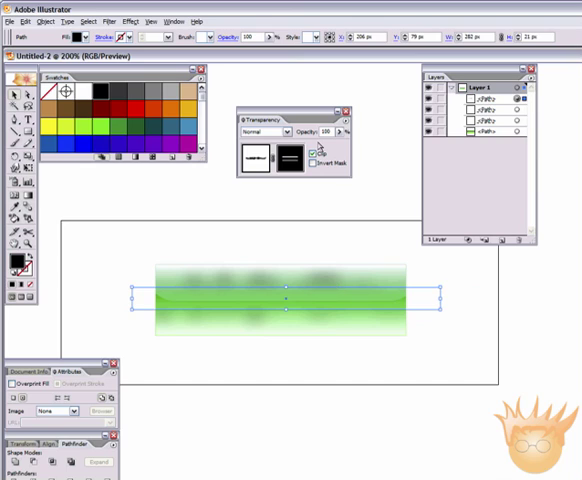
{"action": "left_click", "coordinate": [316, 132]}
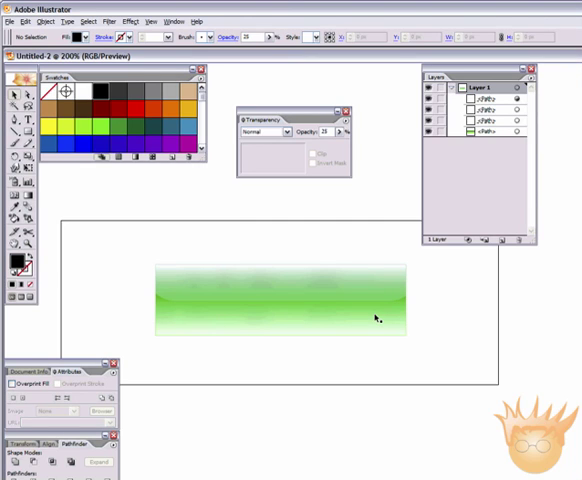
{"action": "mouse_move", "coordinate": [372, 312]}
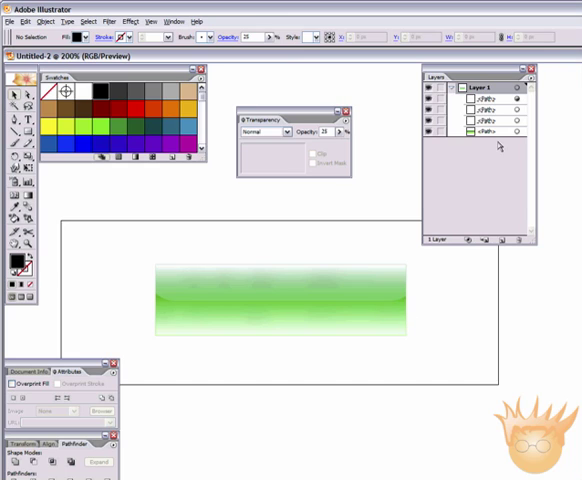
Apply a Drop Shadow with a 1-unit horizontal offset and small blur to the button
{"action": "left_click", "coordinate": [280, 298]}
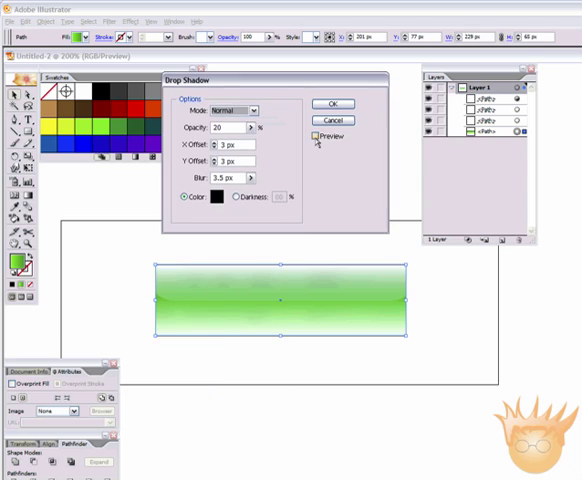
{"action": "left_click", "coordinate": [314, 136]}
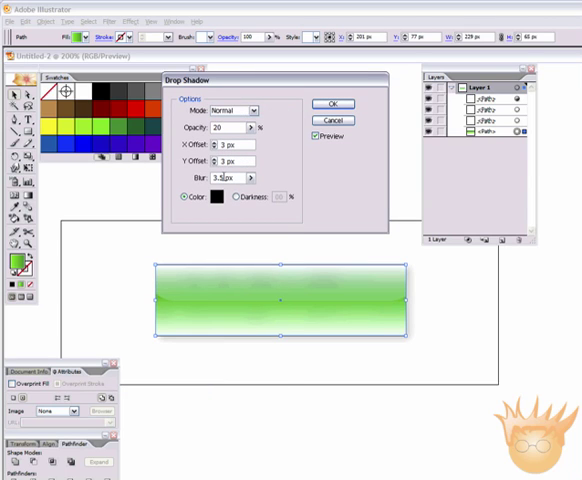
{"action": "type", "text": "1"}
{"action": "type", "text": "2"}
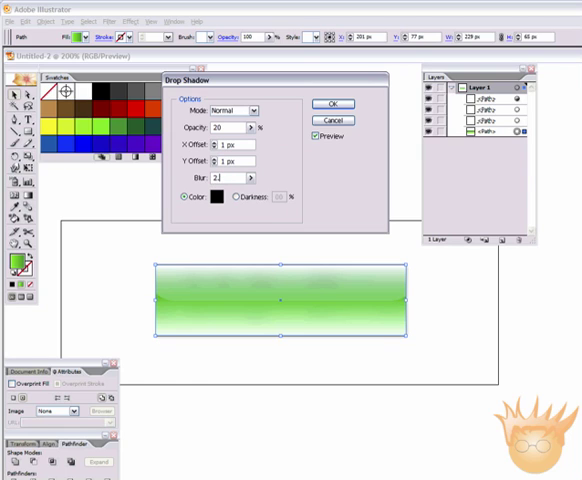
{"action": "left_click", "coordinate": [232, 176]}
{"action": "type", "text": "25"}
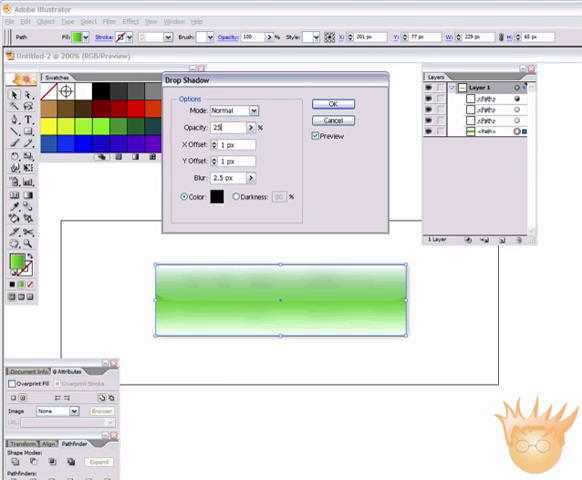
{"action": "left_click", "coordinate": [332, 104]}
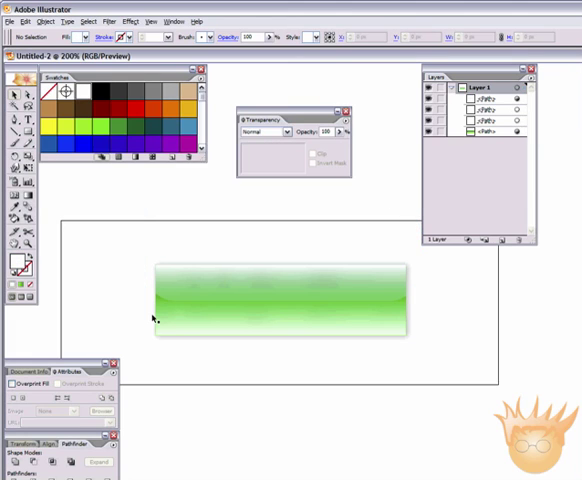
{"action": "mouse_move", "coordinate": [368, 320]}
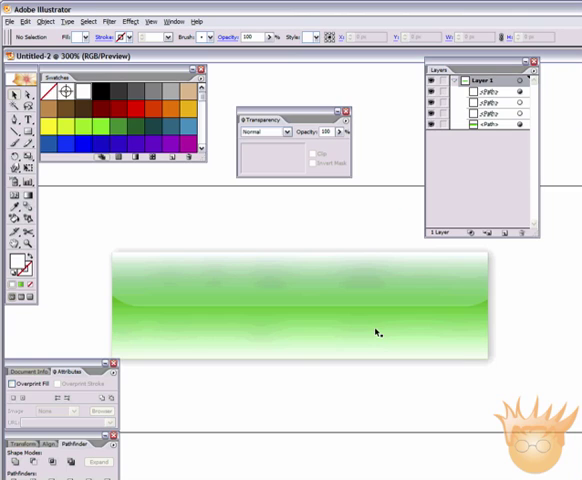
Zoom in and select the finished gel button to inspect it
{"action": "left_click", "coordinate": [376, 332]}
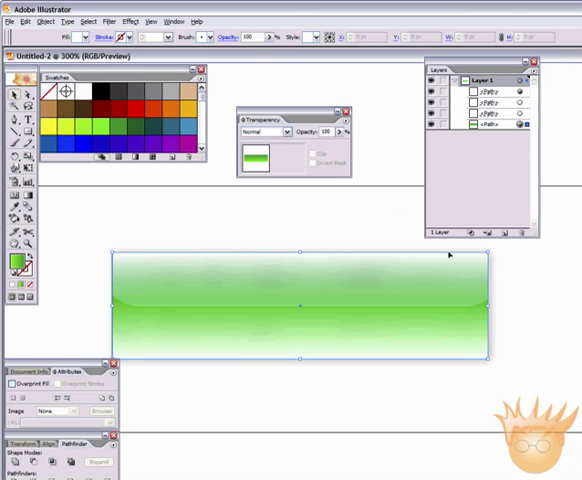